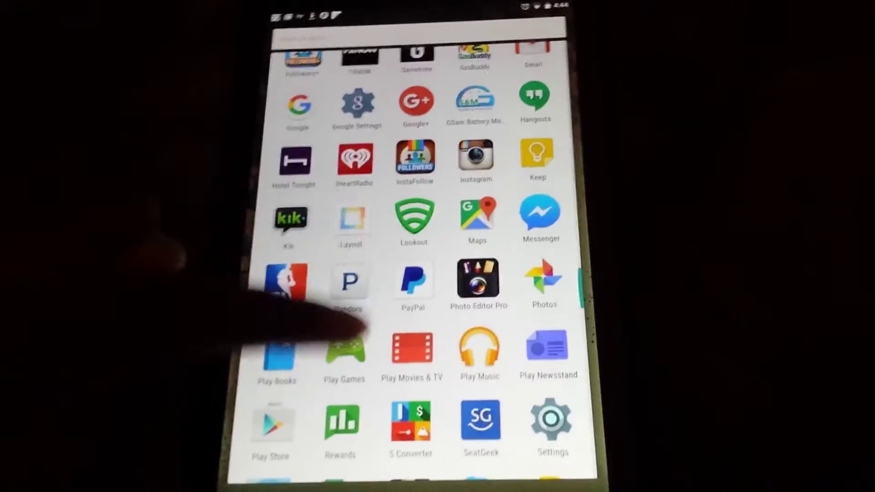
Launch the Settings app from the app drawer to reach the main settings categories
scroll(down, 3)
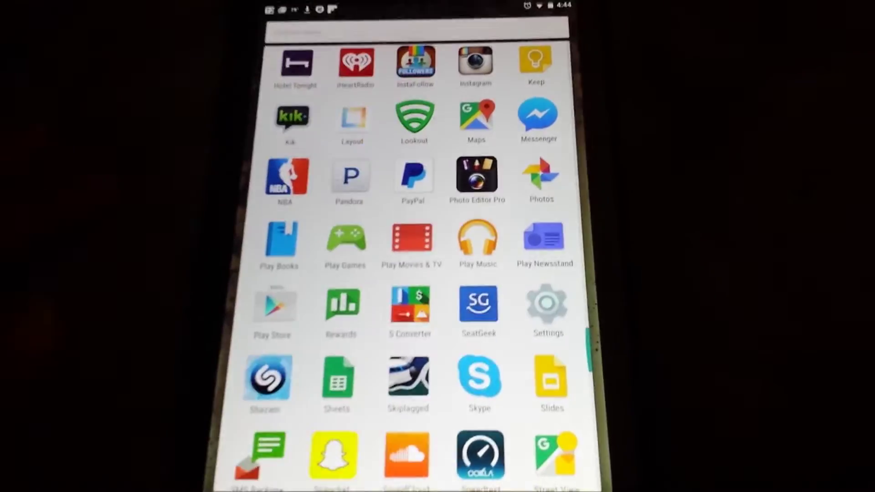
click(549, 306)
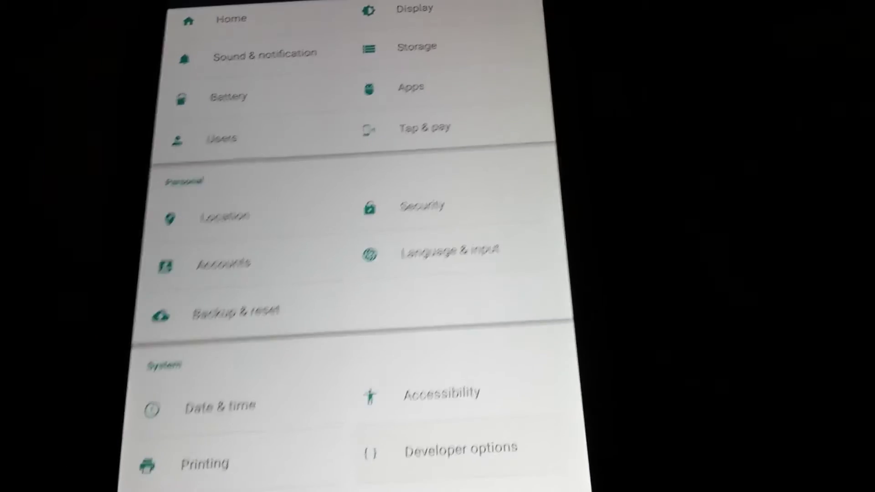
Enter Developer options under System and scroll through its debugging settings
click(447, 447)
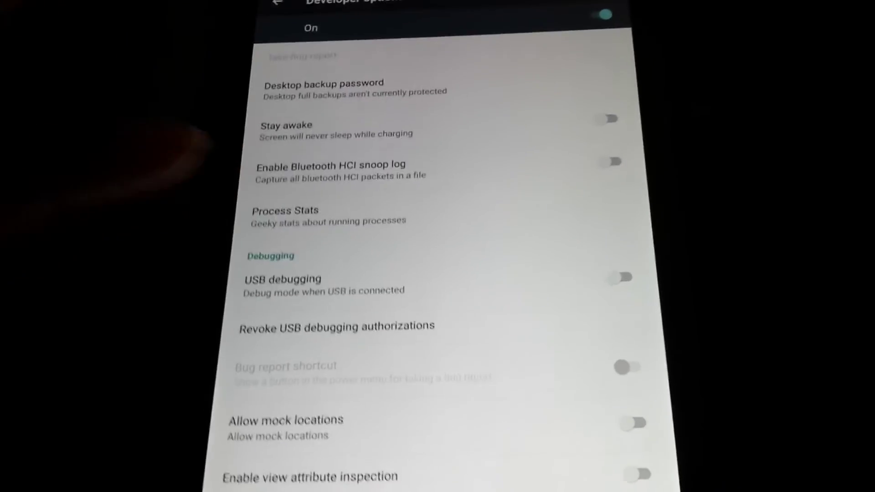
scroll(down, 3)
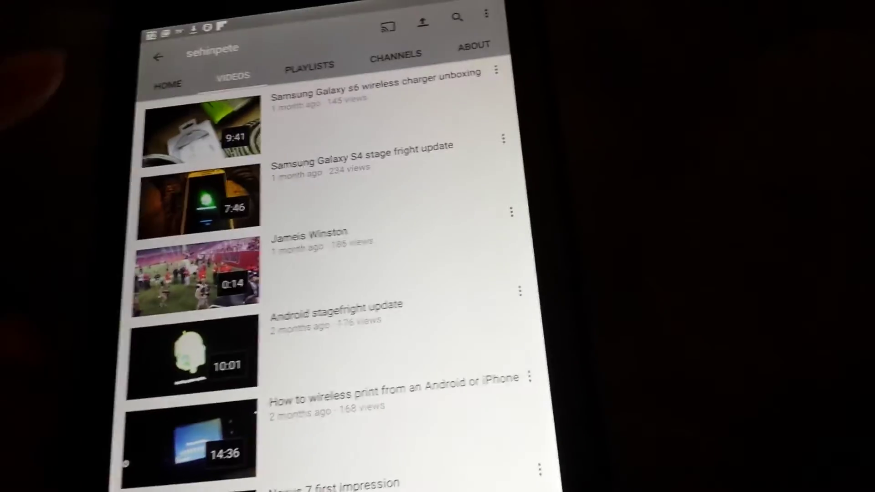
Start the 'Samsung Galaxy s6 wireless charger unboxing' video from the channel's Videos tab
click(191, 137)
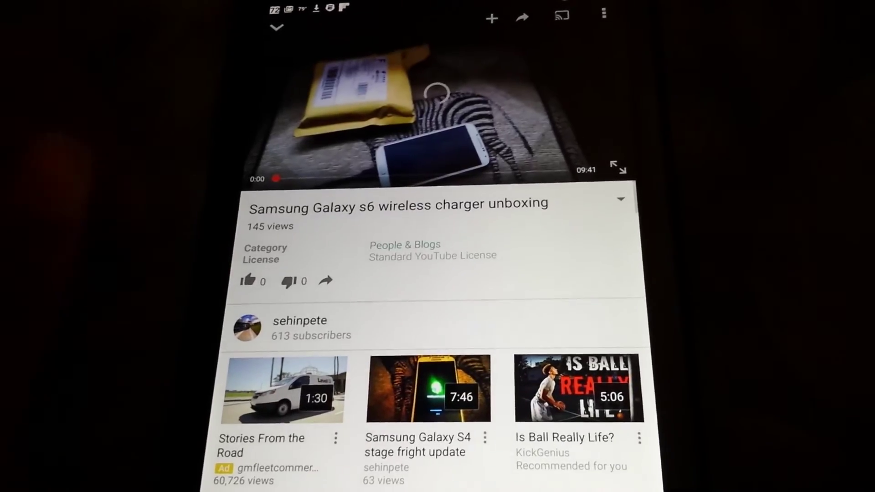